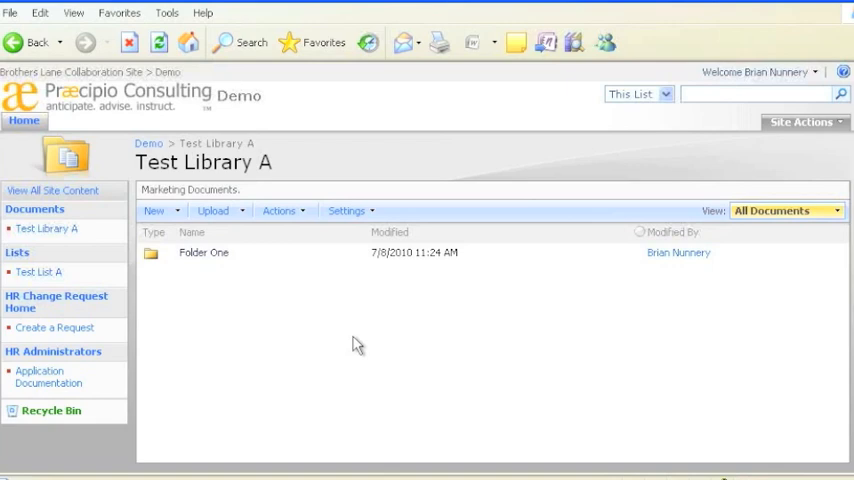
pyautogui.moveTo(352, 346)
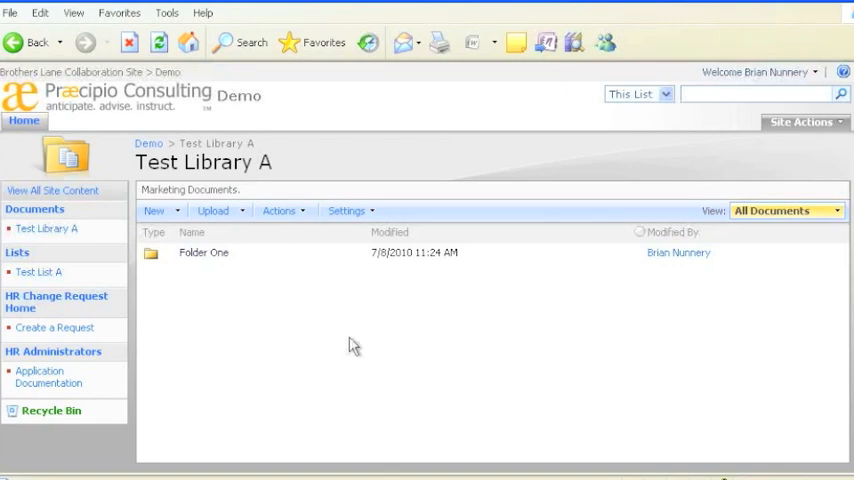
pyautogui.moveTo(176, 230)
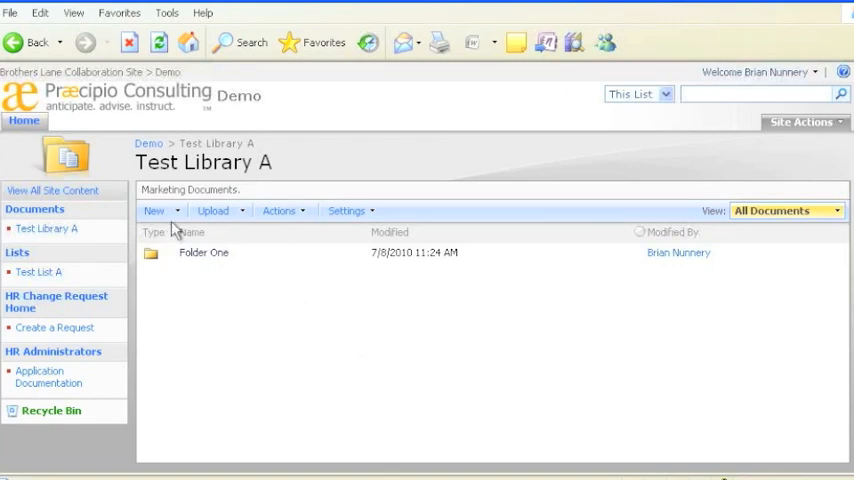
# Create a new folder named Folder Two in Test Library A via the New menu
pyautogui.click(156, 210)
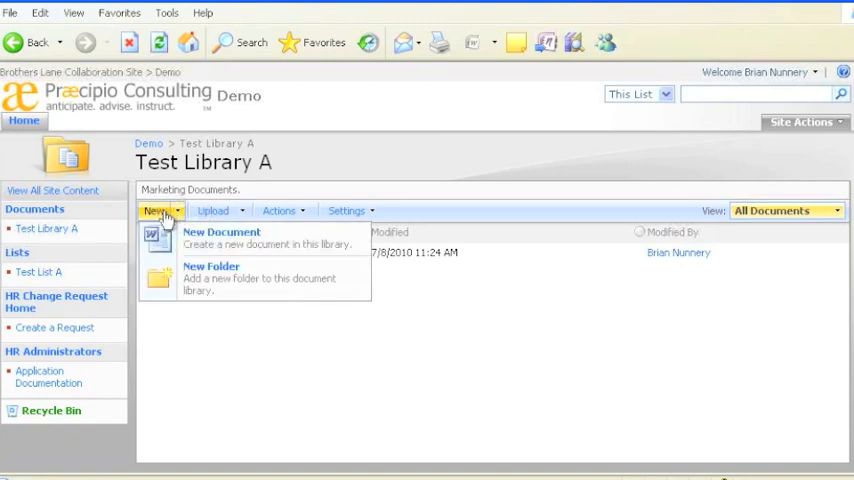
pyautogui.moveTo(230, 278)
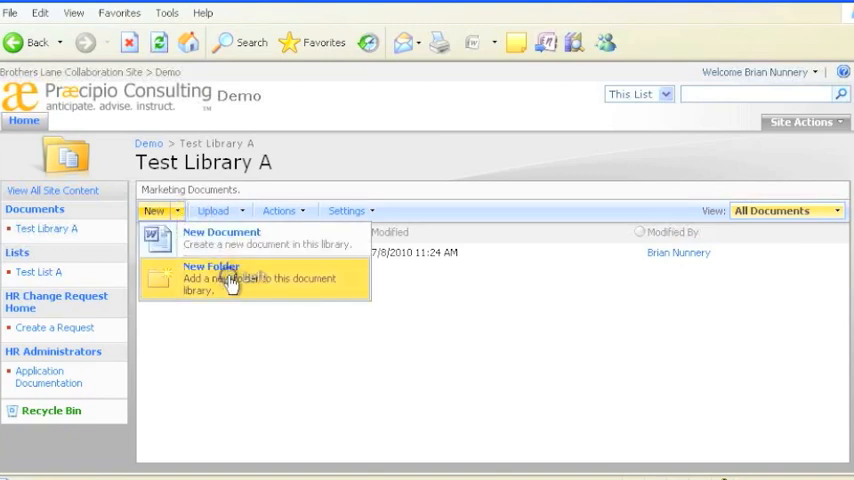
pyautogui.click(212, 276)
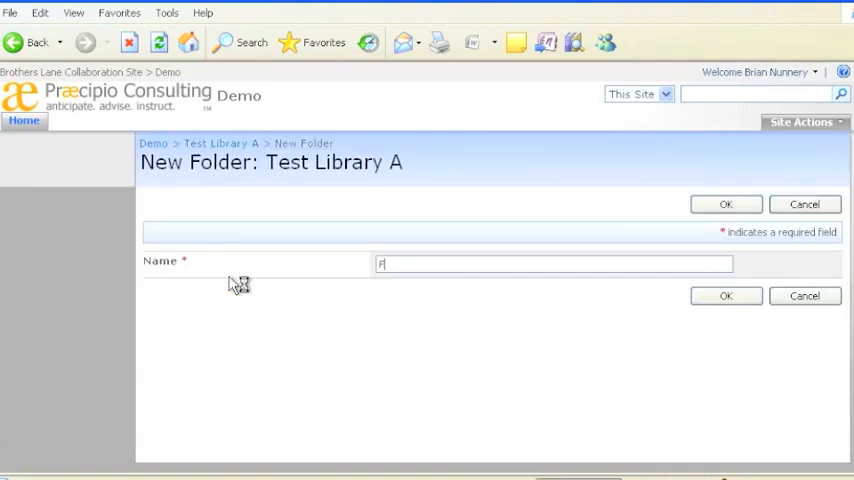
pyautogui.write('older Two')
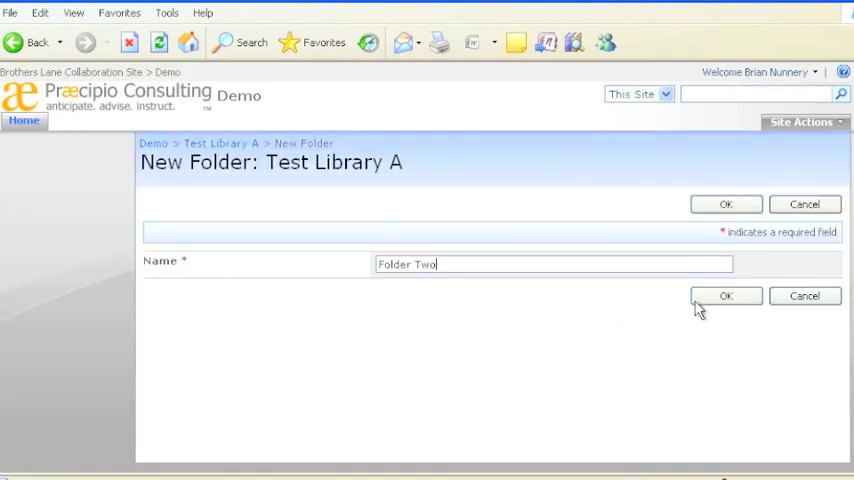
pyautogui.click(726, 296)
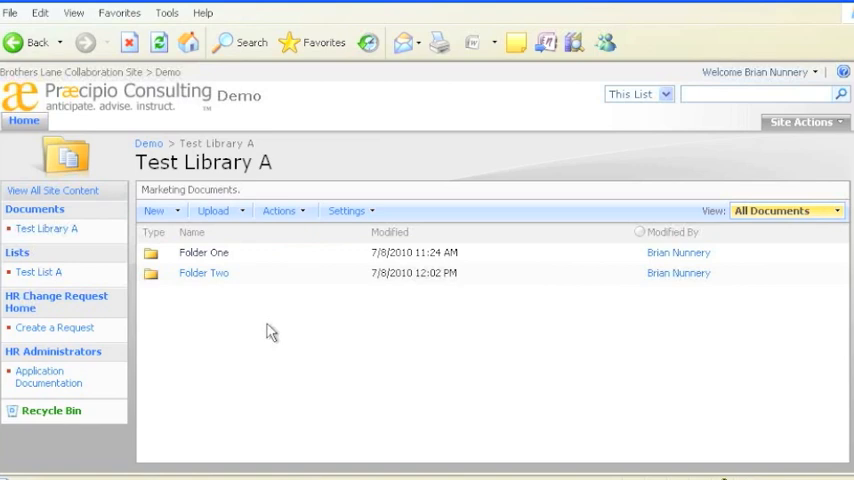
pyautogui.moveTo(352, 340)
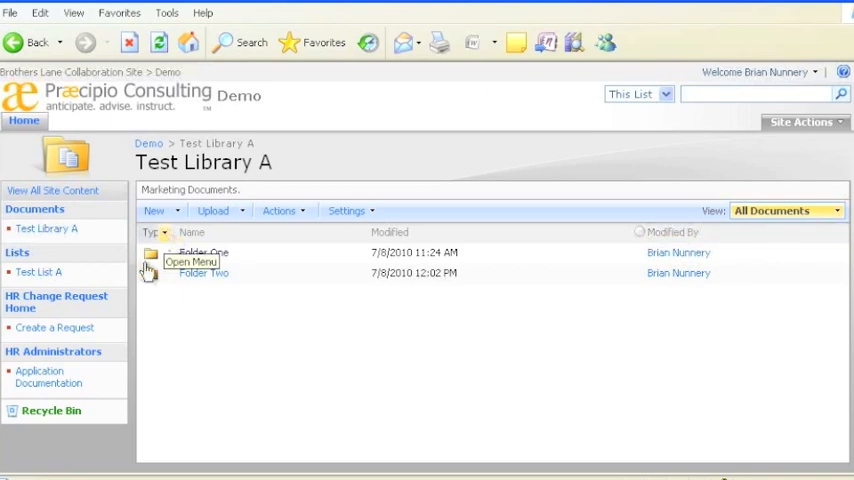
pyautogui.moveTo(444, 244)
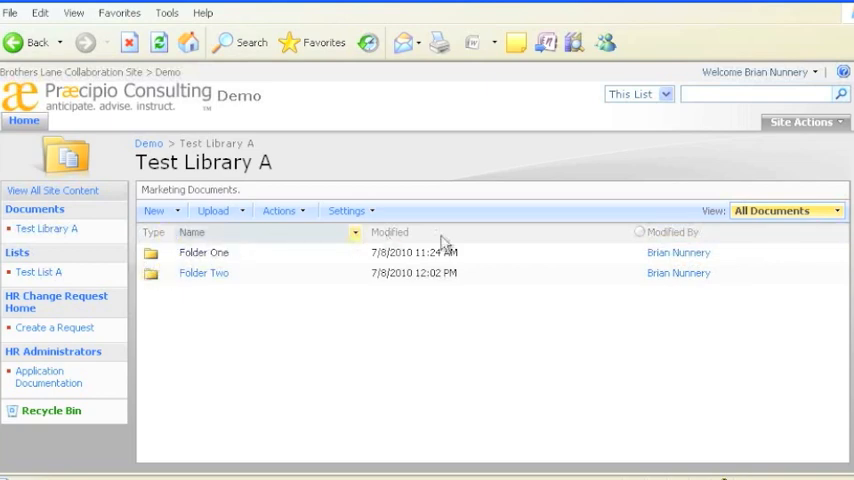
pyautogui.moveTo(652, 244)
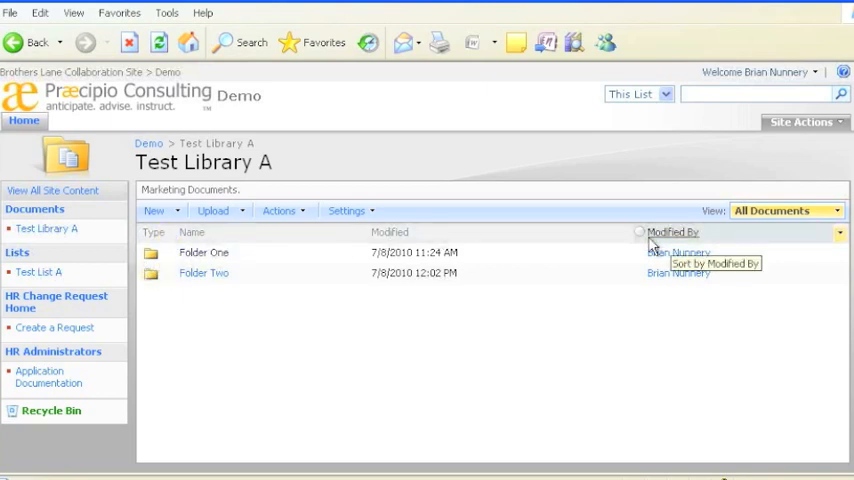
pyautogui.moveTo(520, 340)
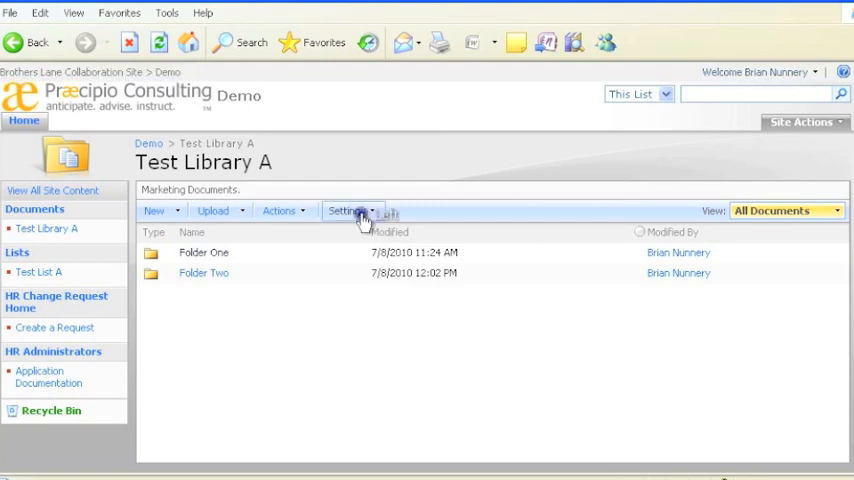
# Start creating a new column for Test Library A from the Settings menu
pyautogui.click(348, 210)
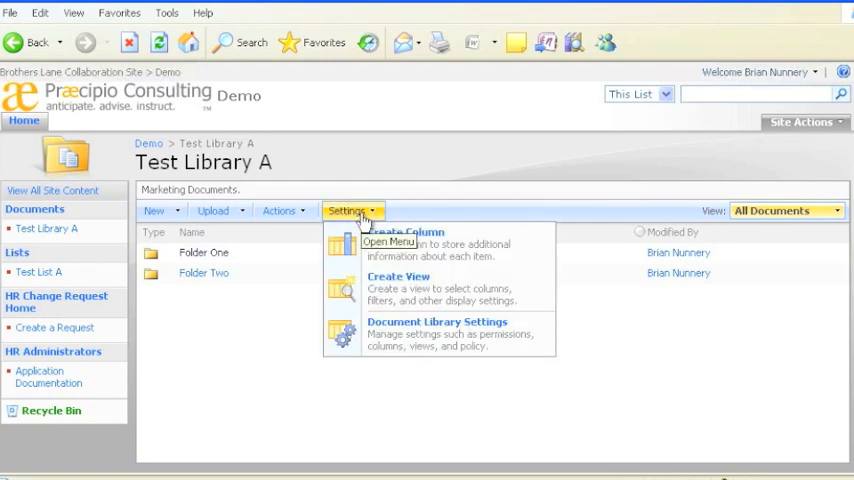
pyautogui.click(352, 210)
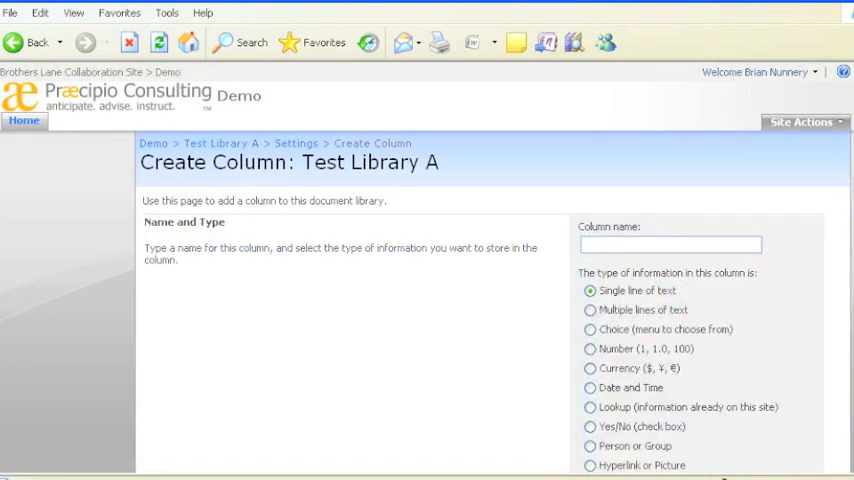
# Scroll the Create Column form down to its type and additional settings
pyautogui.scroll(-3)
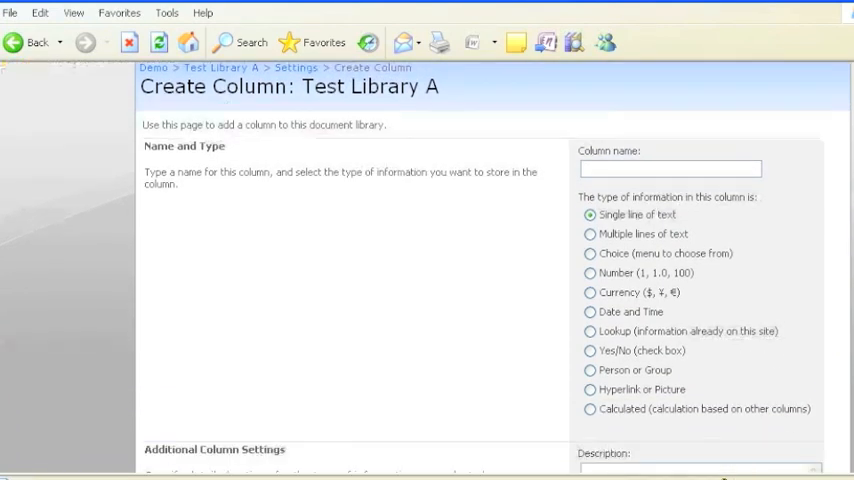
pyautogui.scroll(-3)
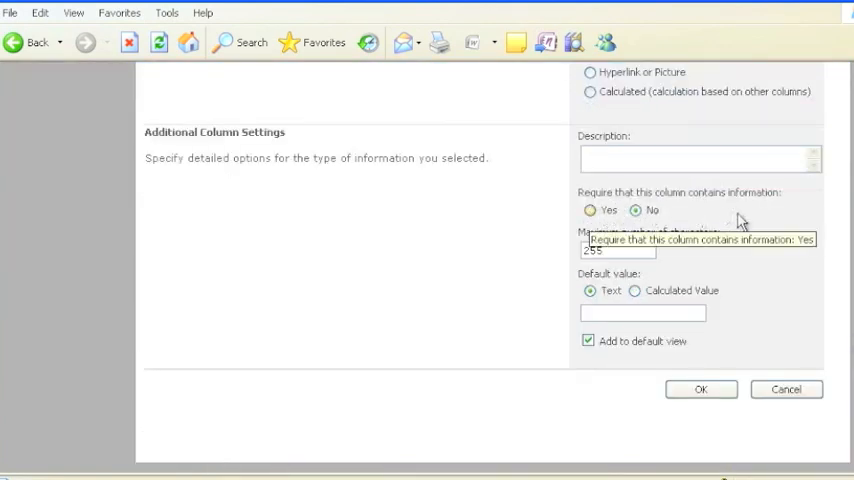
pyautogui.moveTo(740, 222)
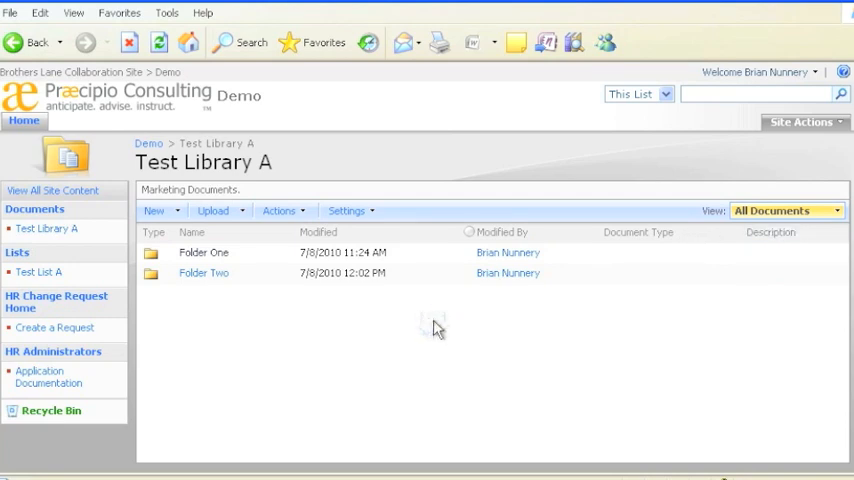
pyautogui.moveTo(456, 348)
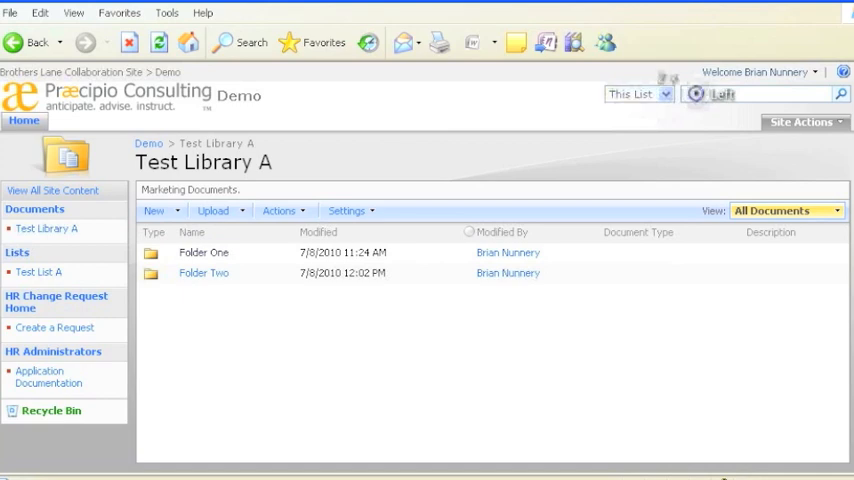
# Search the list for 'marketing' and open one of the two Test Library A results
pyautogui.write('marketing')
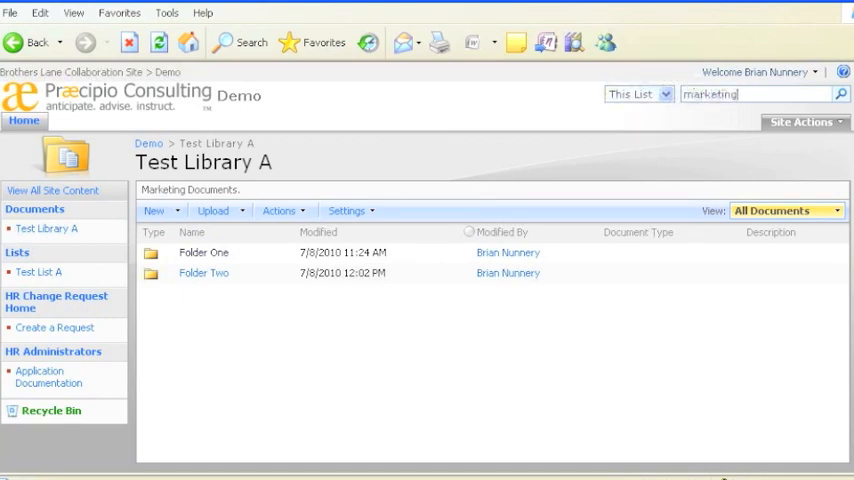
pyautogui.click(840, 92)
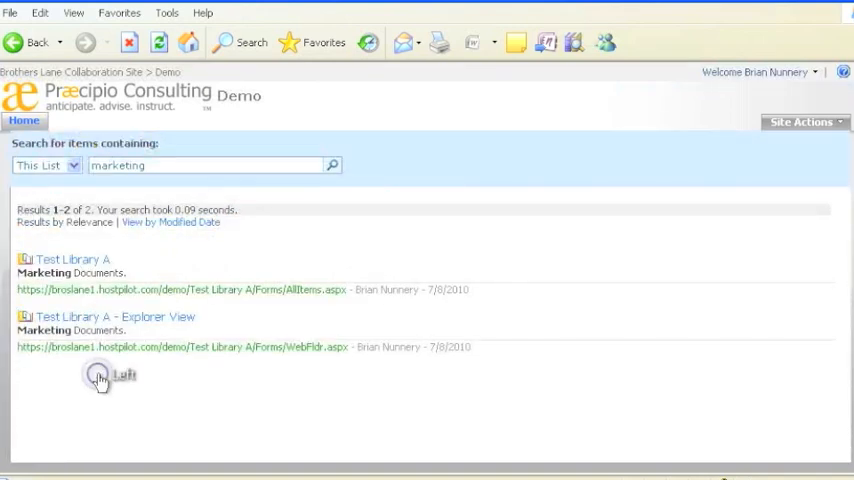
pyautogui.click(72, 258)
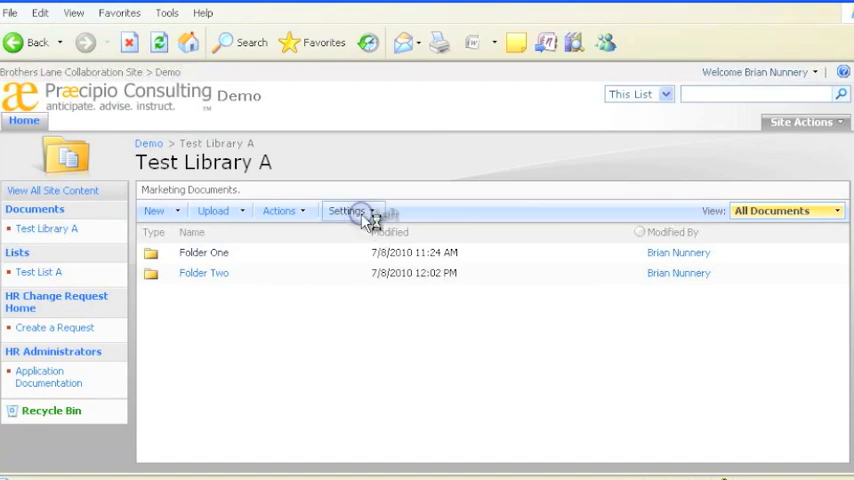
# Show Test Library A's Settings options for columns, views and library settings
pyautogui.click(348, 212)
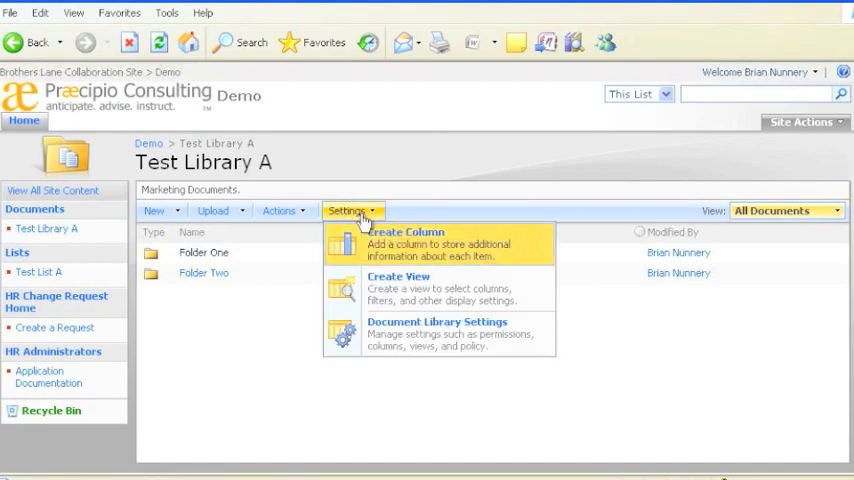